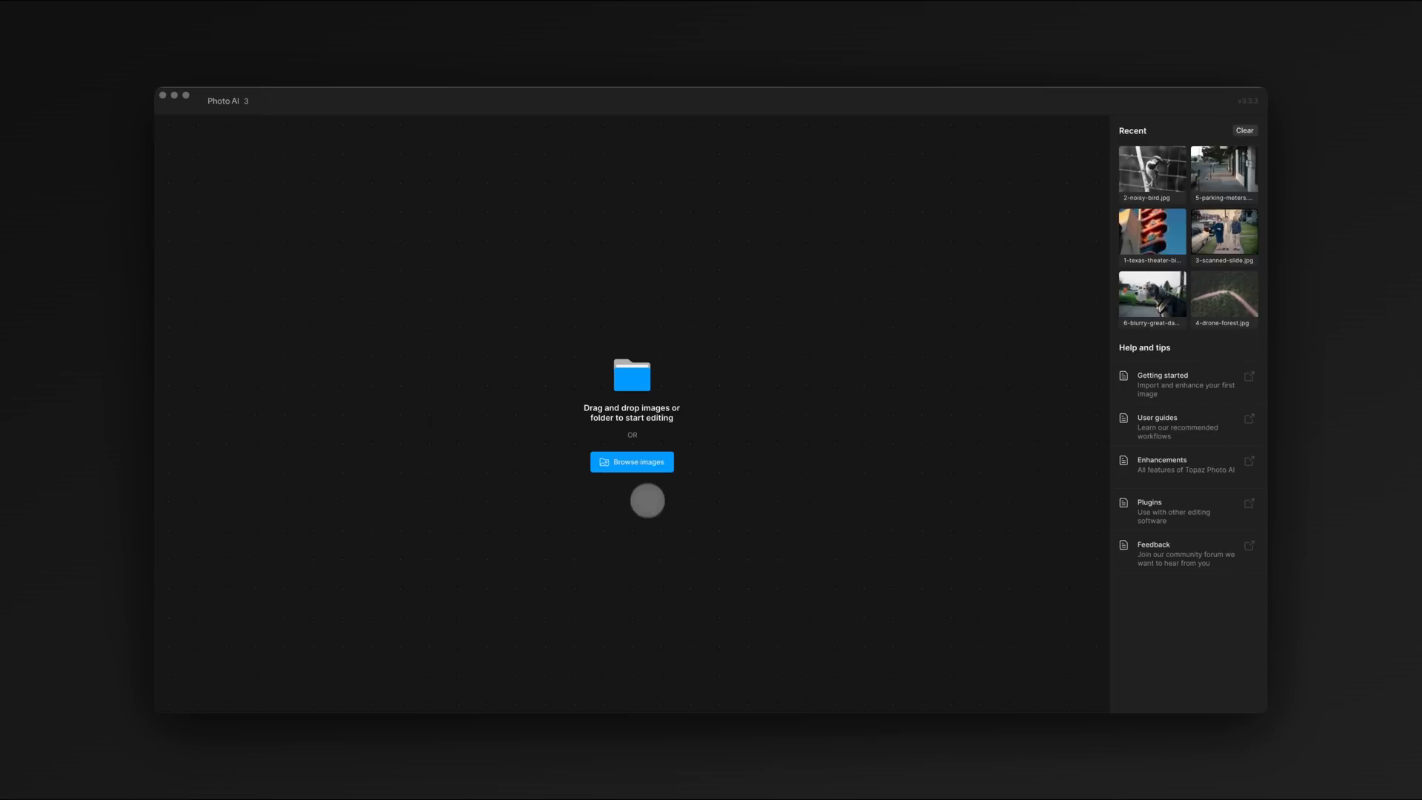
Step: Browse the sample images and open 2-noisy-bird.jpg
left_click(631, 461)
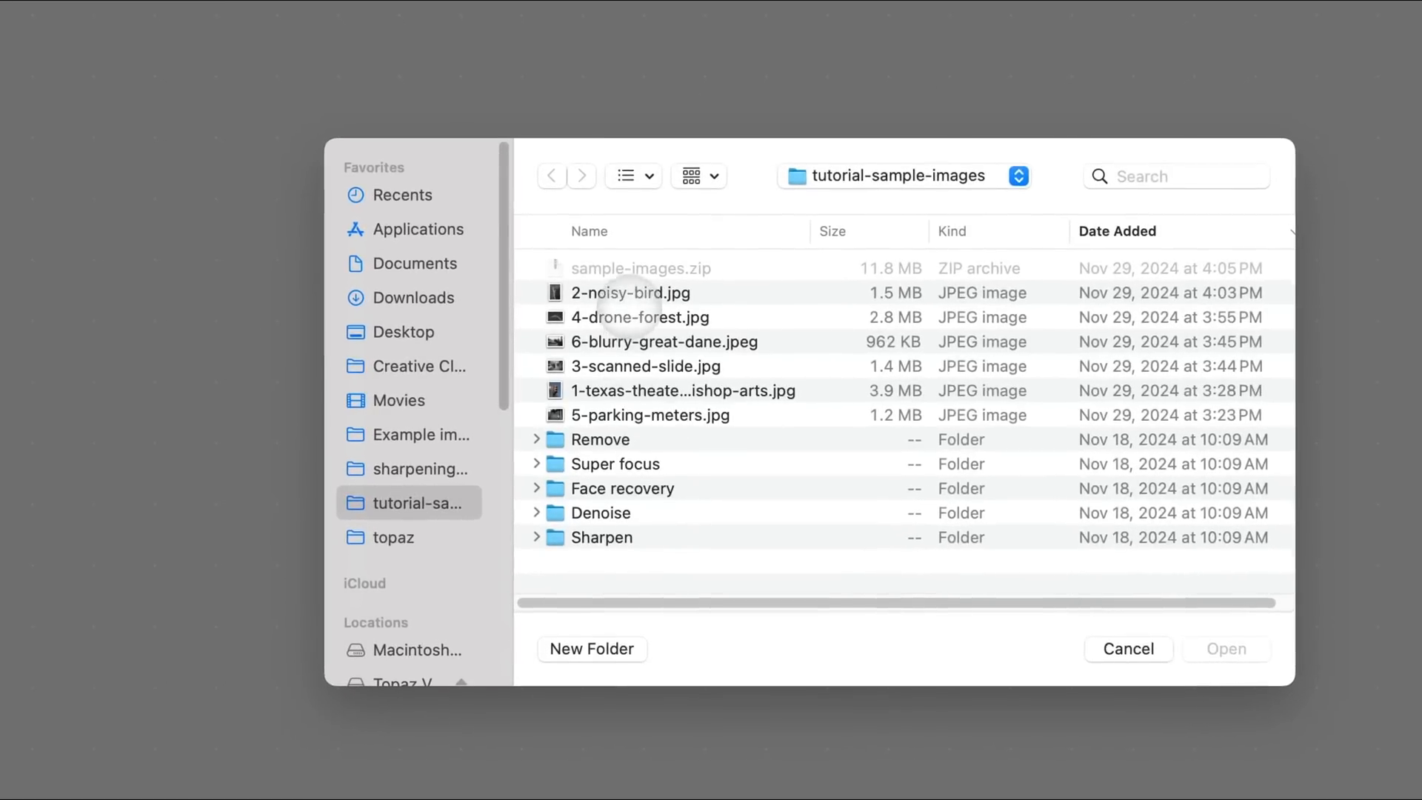
double_click(630, 292)
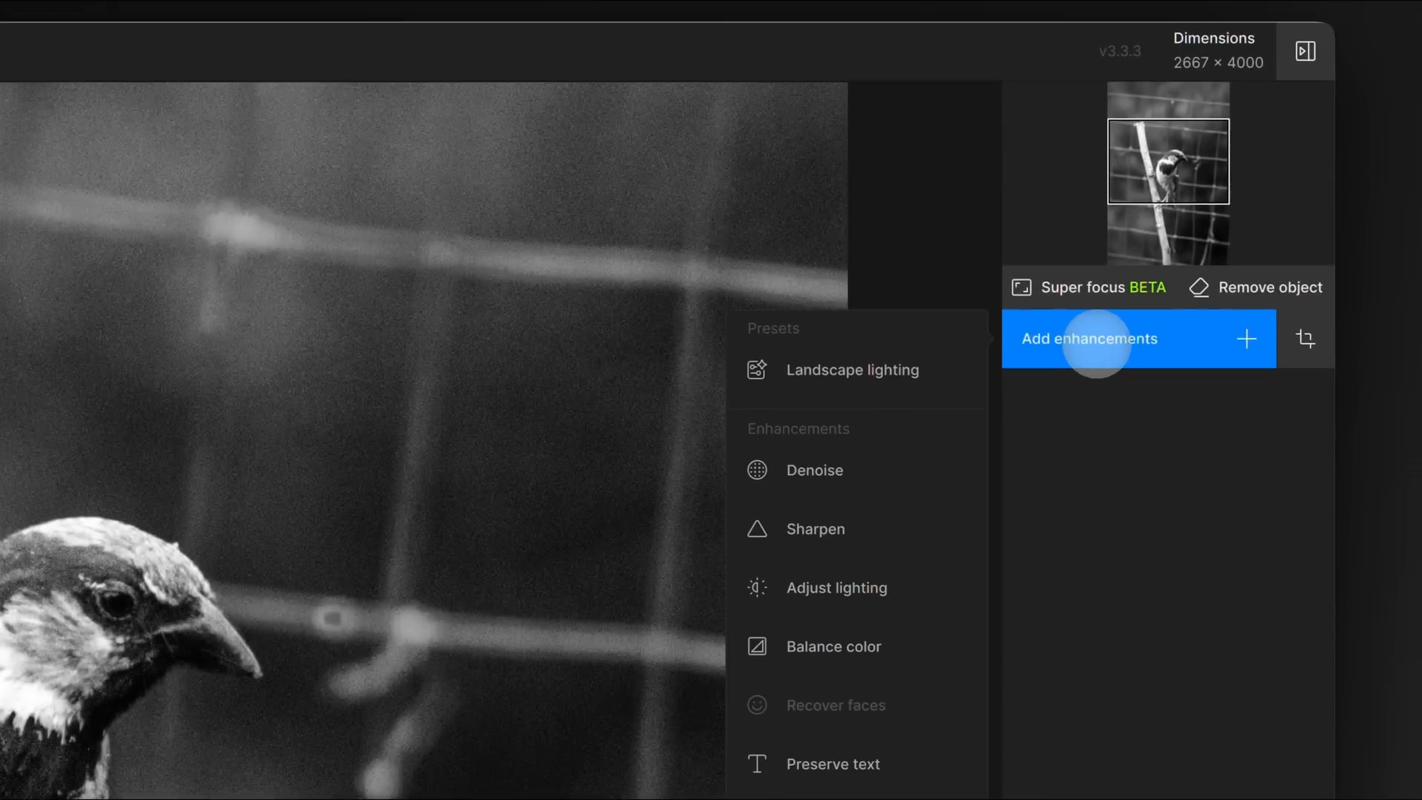
Step: Add Denoise from the enhancements menu
left_click(813, 470)
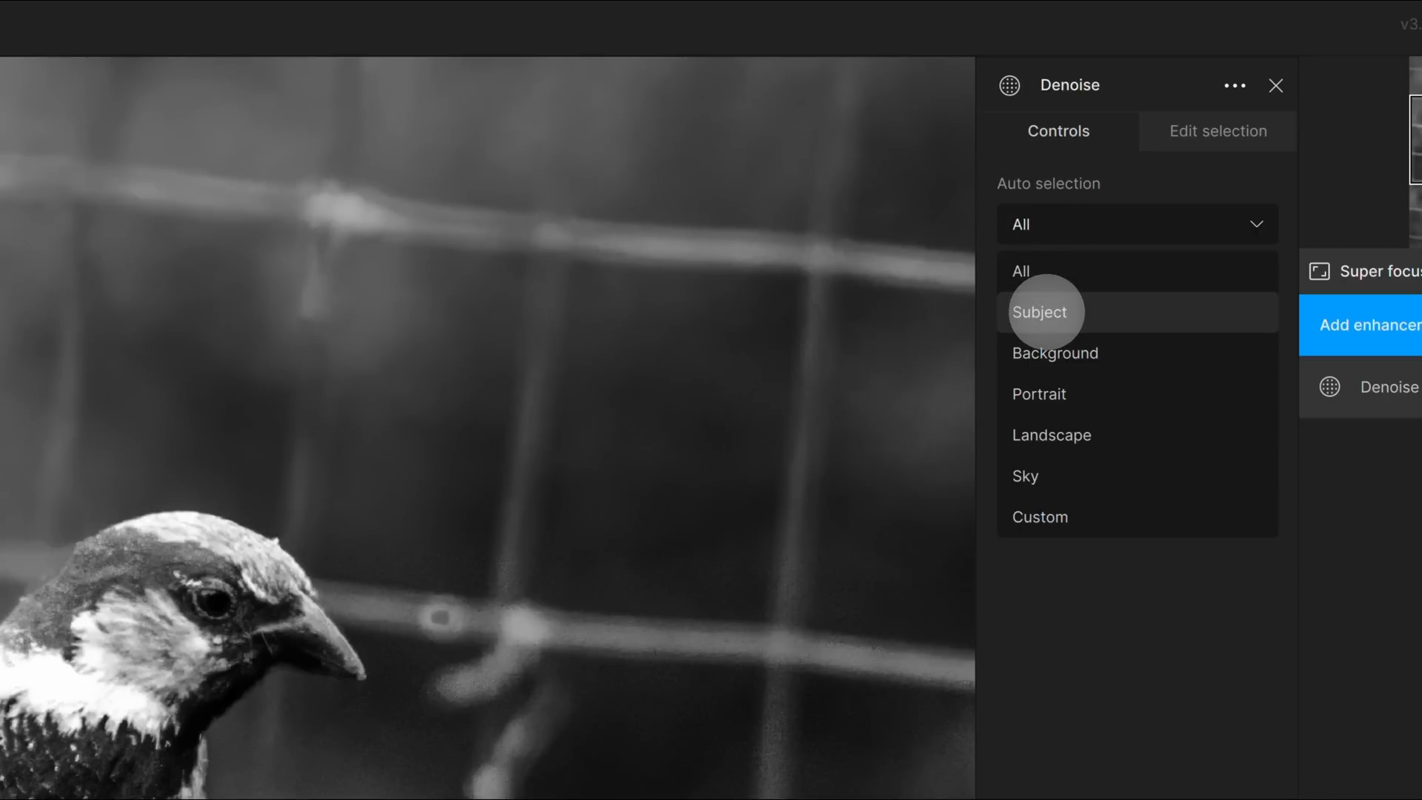
Step: Switch the Denoise auto selection to Subject, then back to All
left_click(1039, 311)
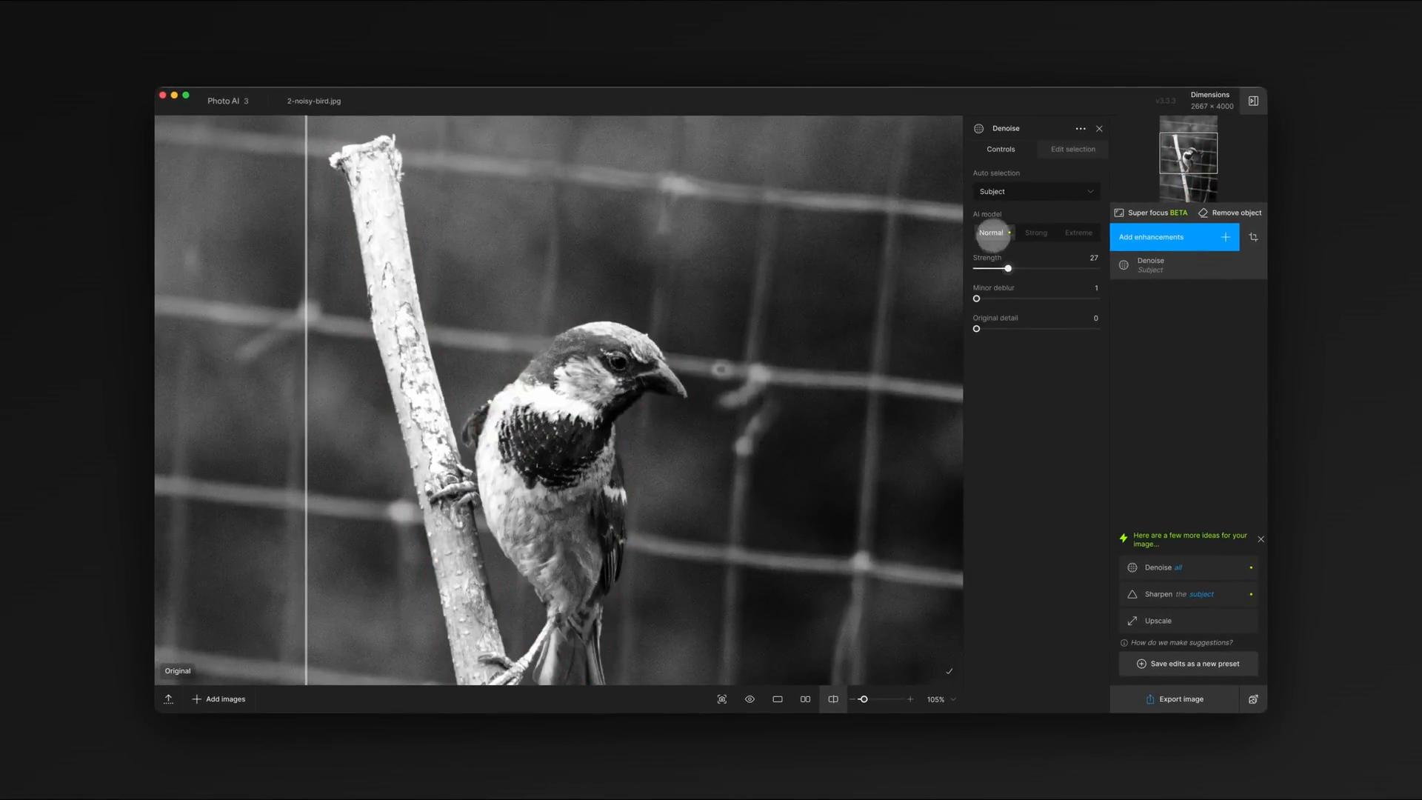
left_click(1034, 191)
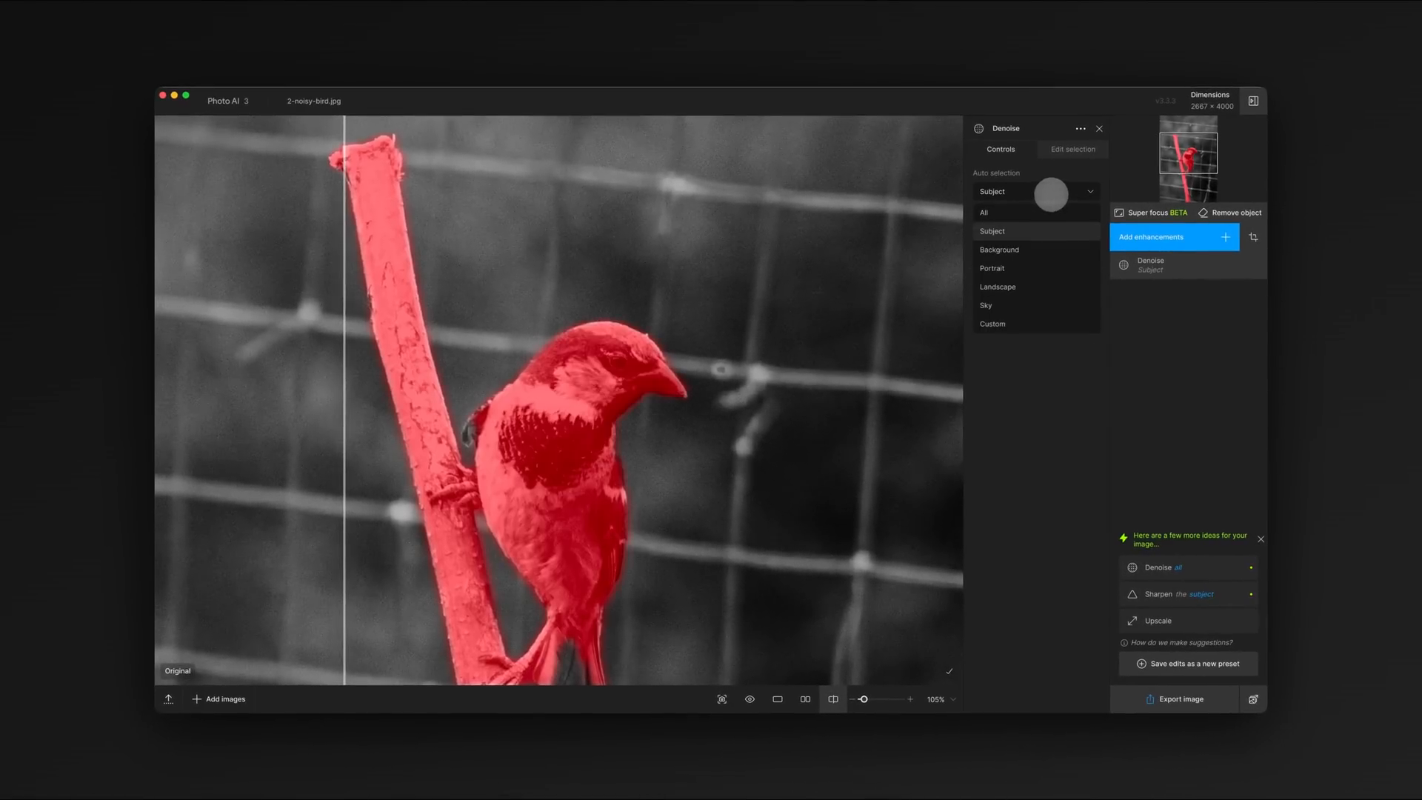
left_click(983, 213)
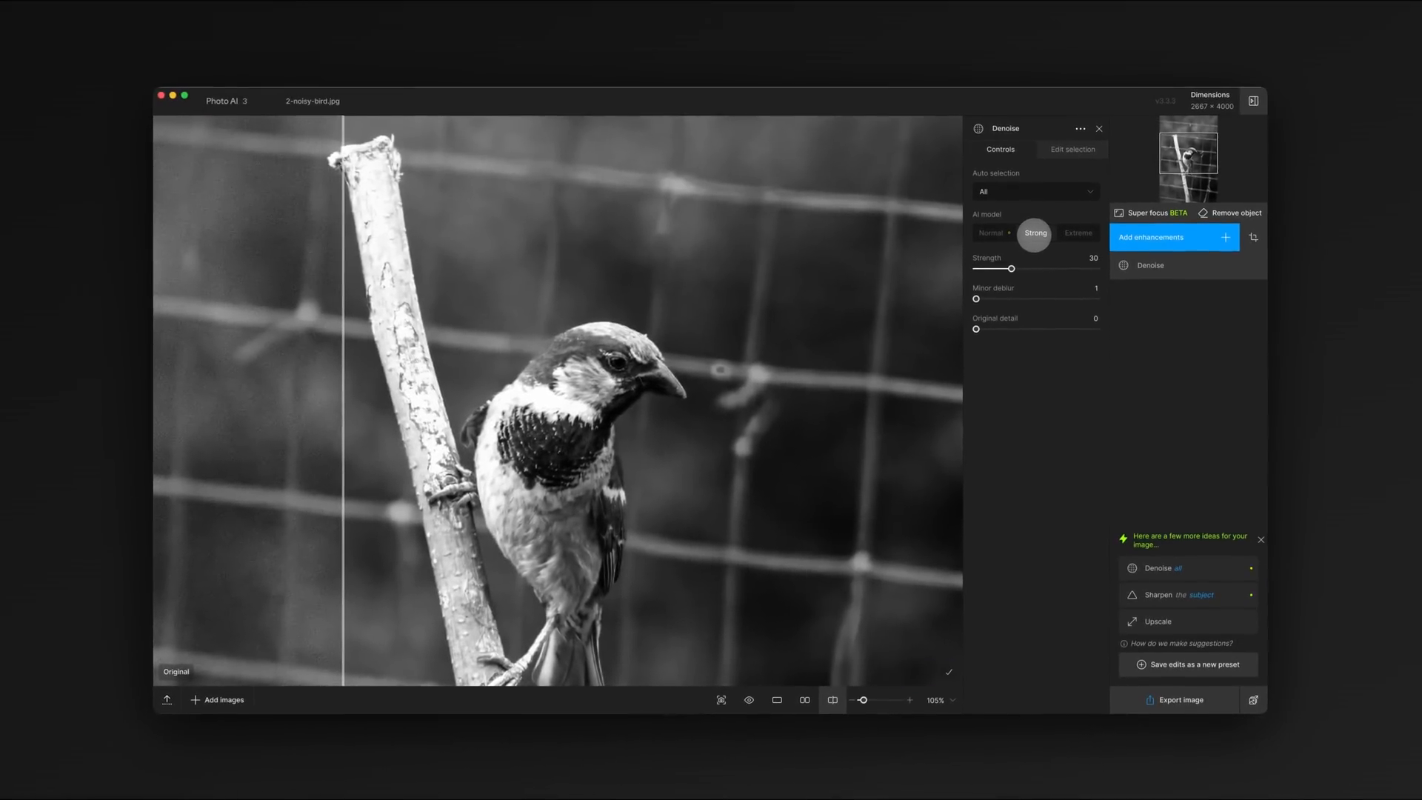
Step: Try the Strong and Extreme denoise models, ending on Strong
left_click(1078, 232)
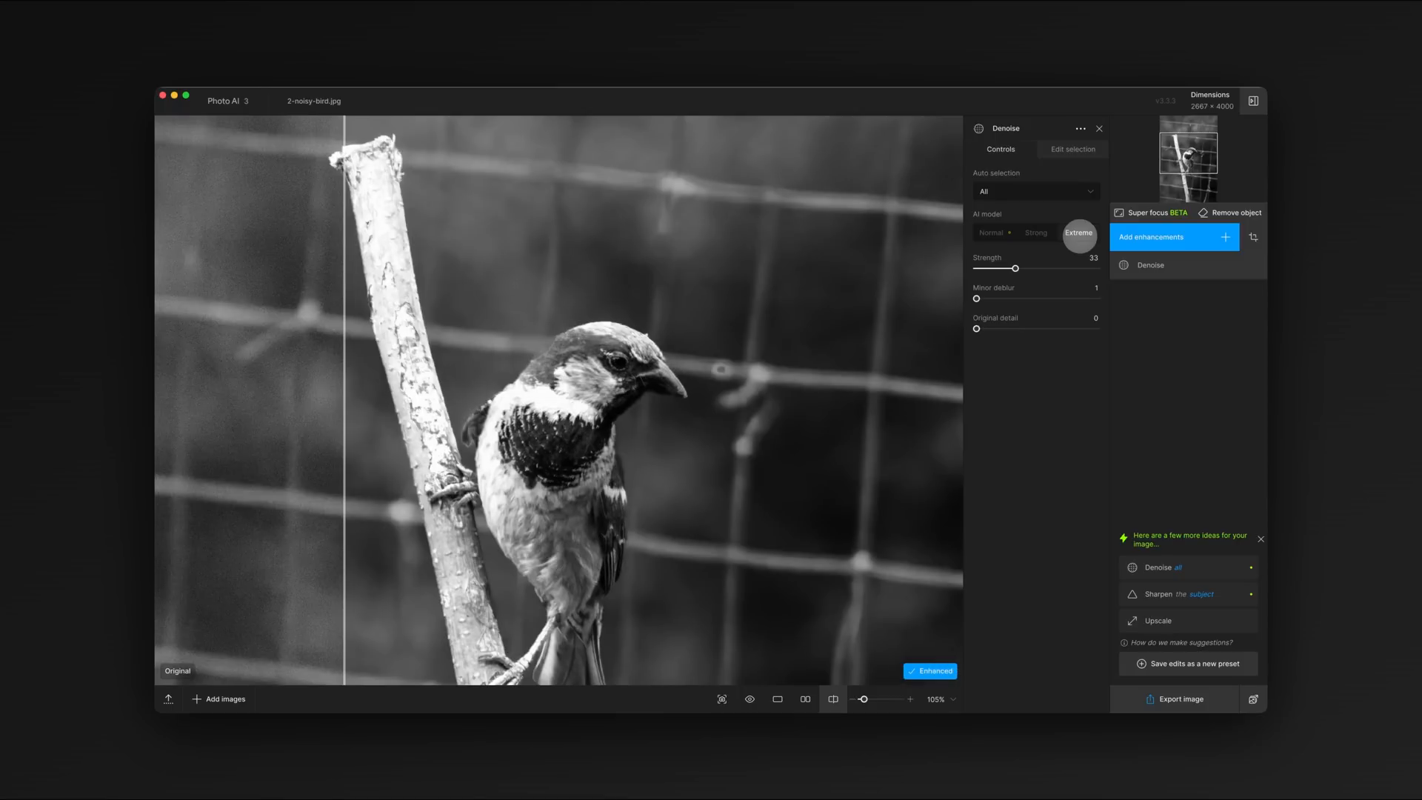
left_click(1036, 234)
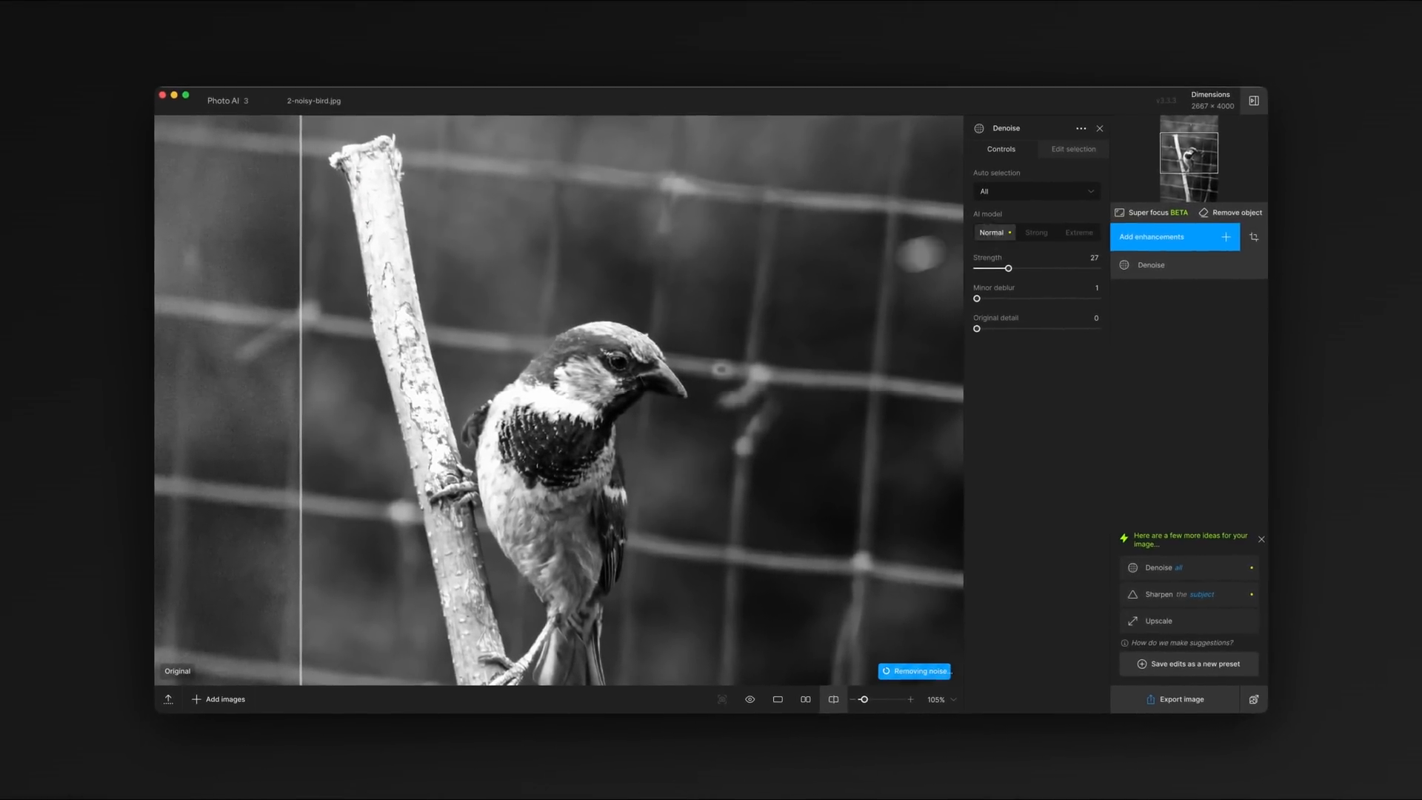
left_click(1035, 231)
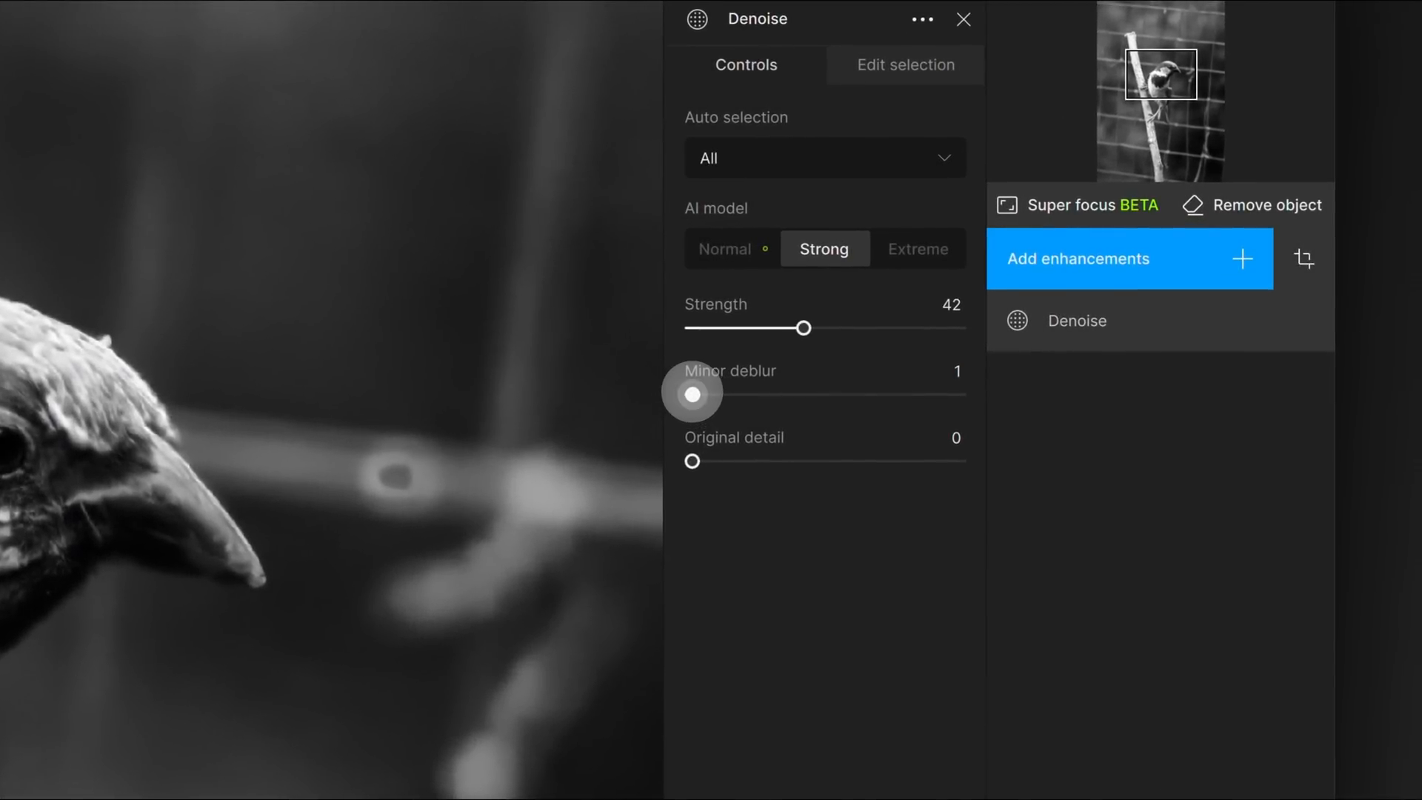
Step: Raise minor deblur to 33, and try original detail at 48 before resetting it to 0
left_click_drag(691, 394, 734, 393)
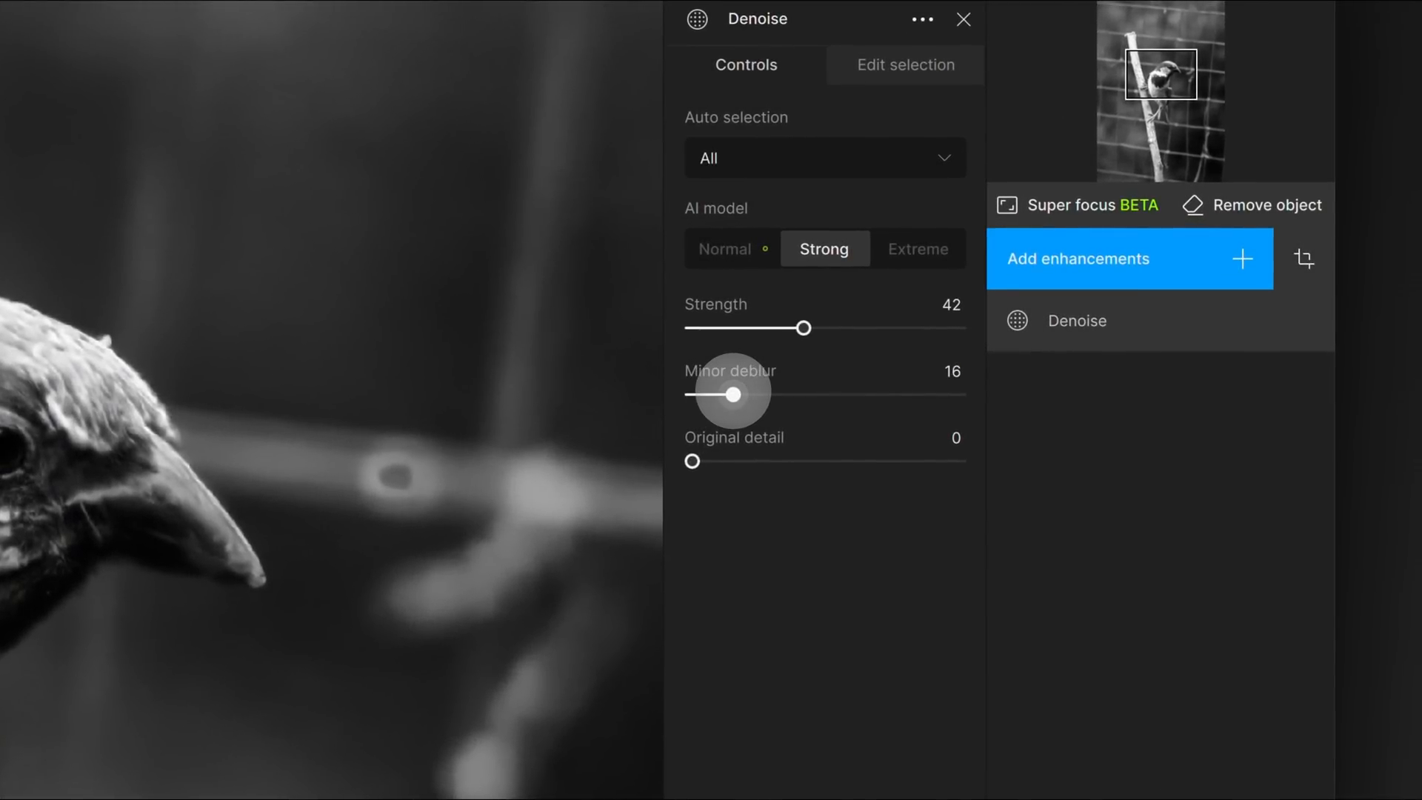
left_click_drag(732, 394, 778, 393)
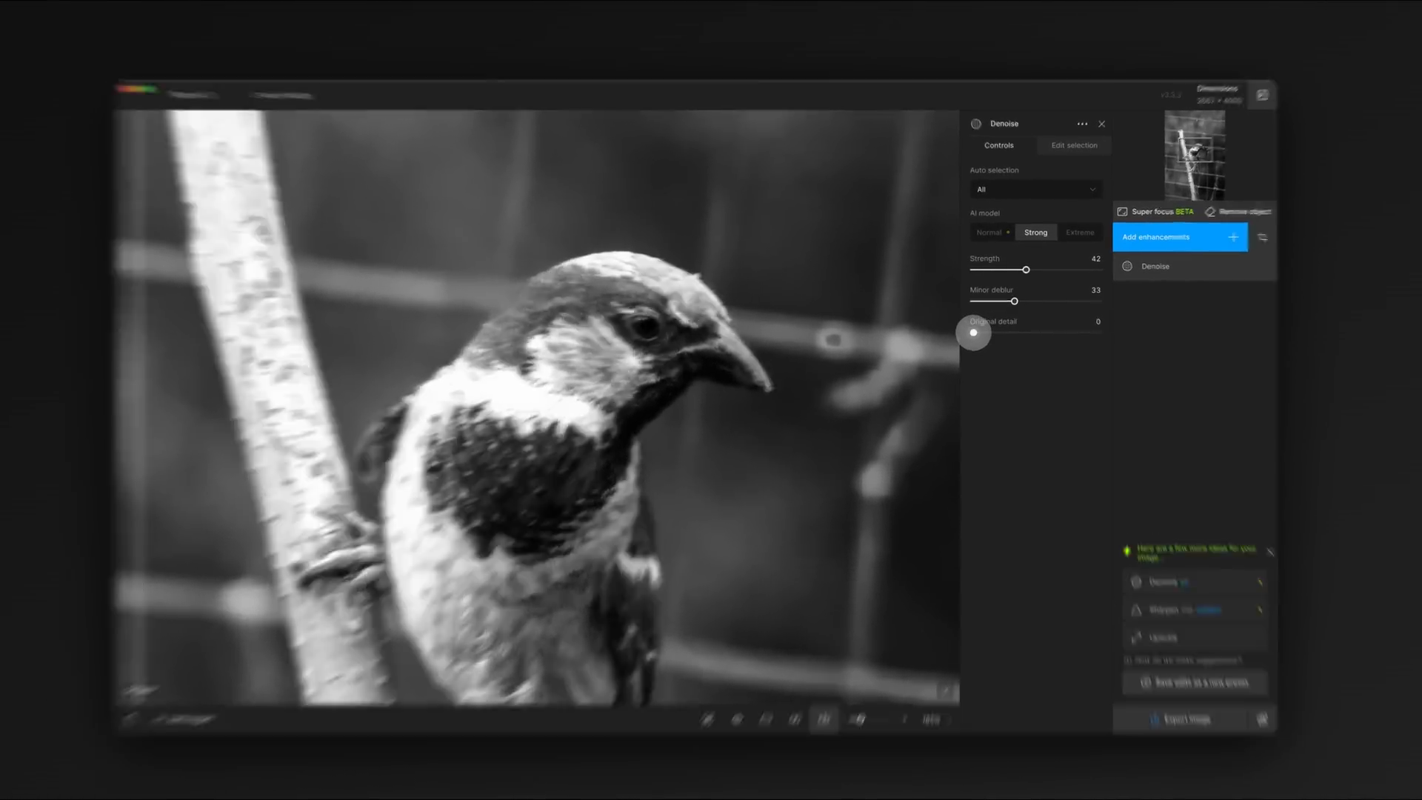
left_click_drag(970, 333, 1025, 439)
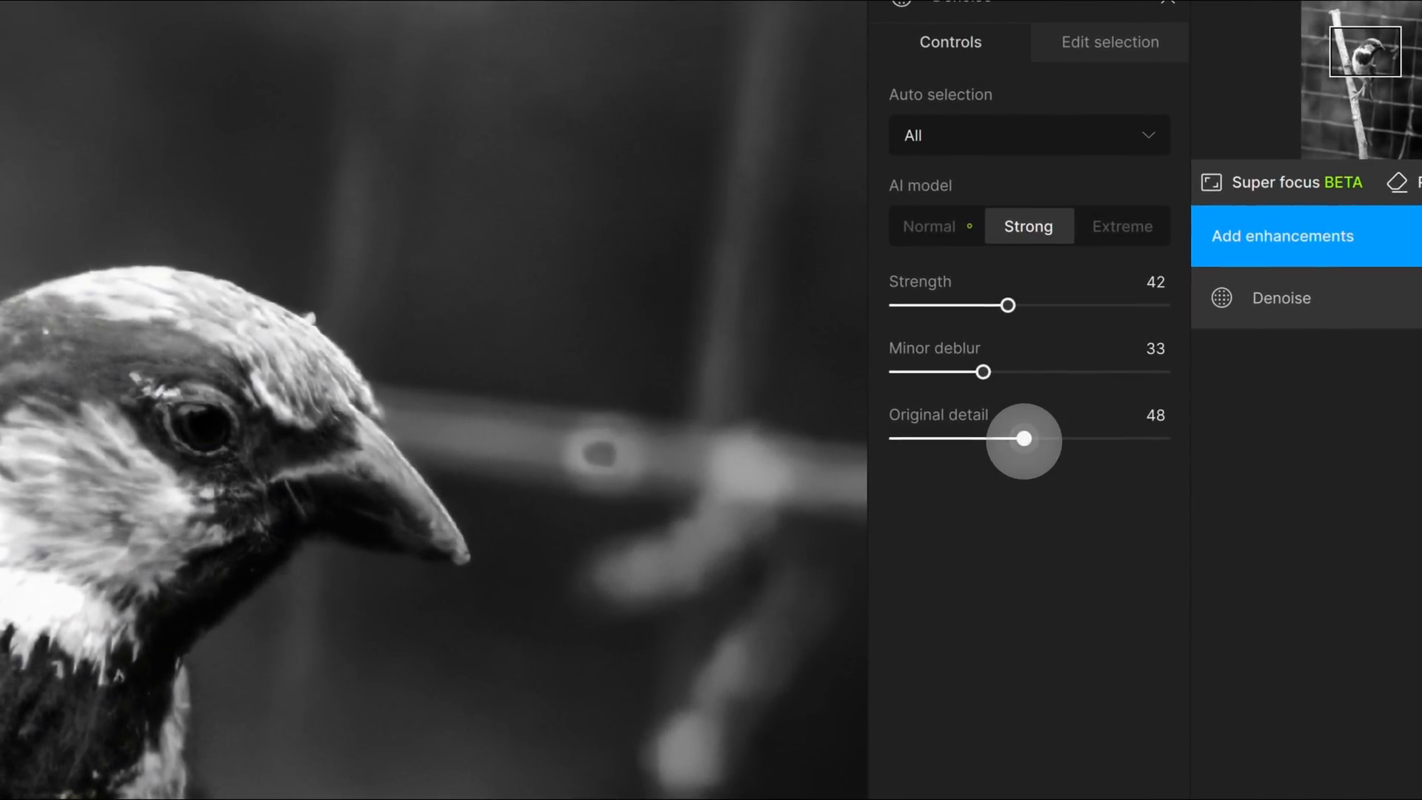
left_click_drag(1025, 440, 892, 440)
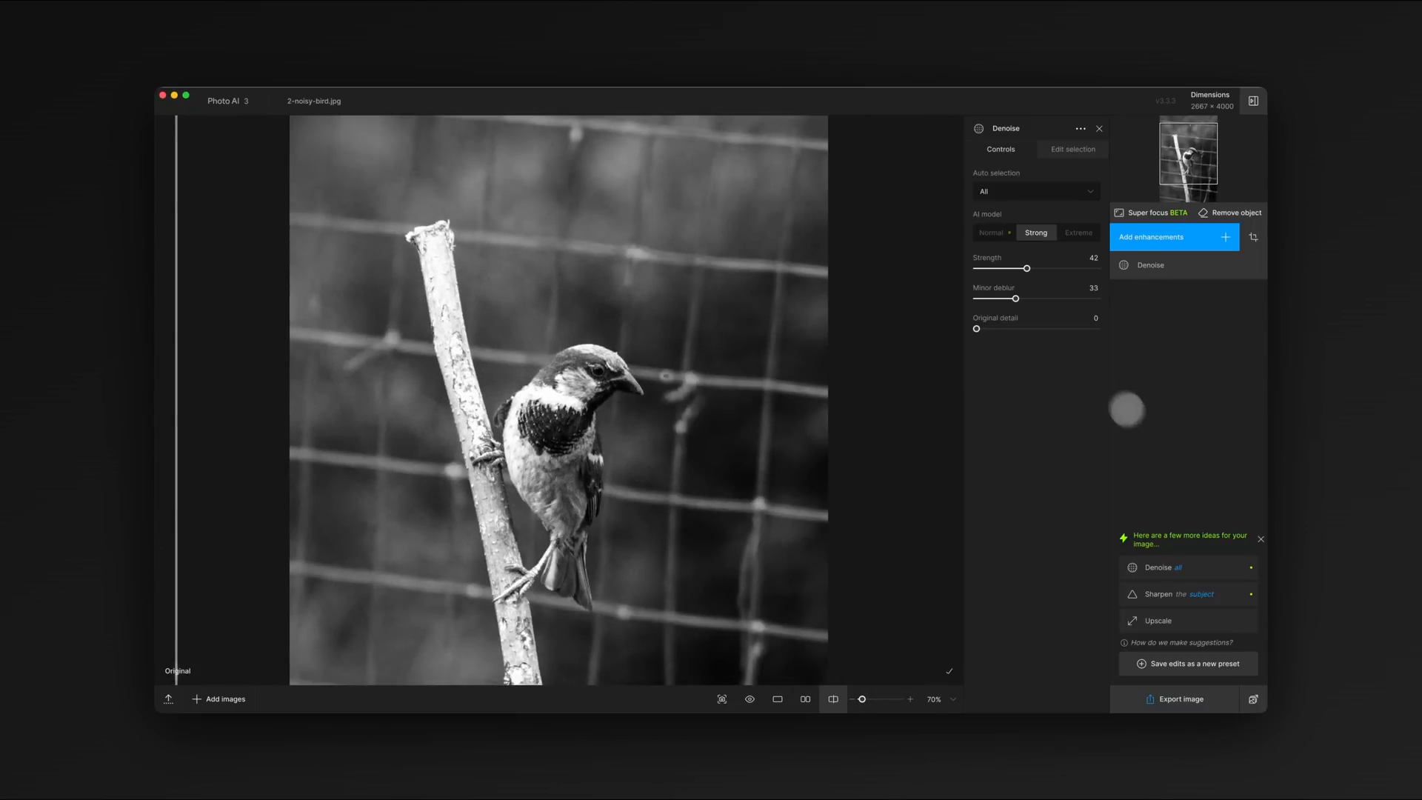
Step: Export the photo as PNG to the original folder
left_click(1179, 698)
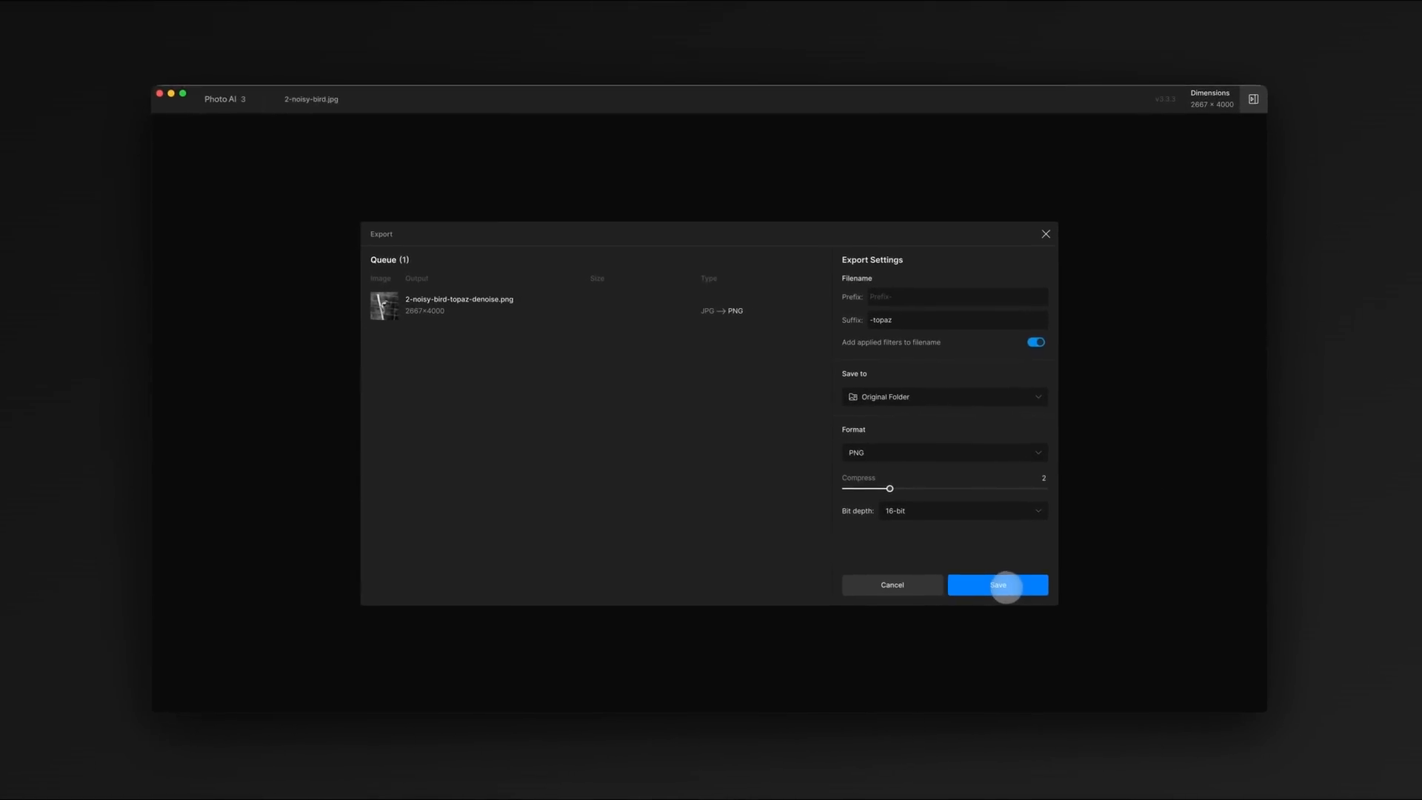
left_click(997, 585)
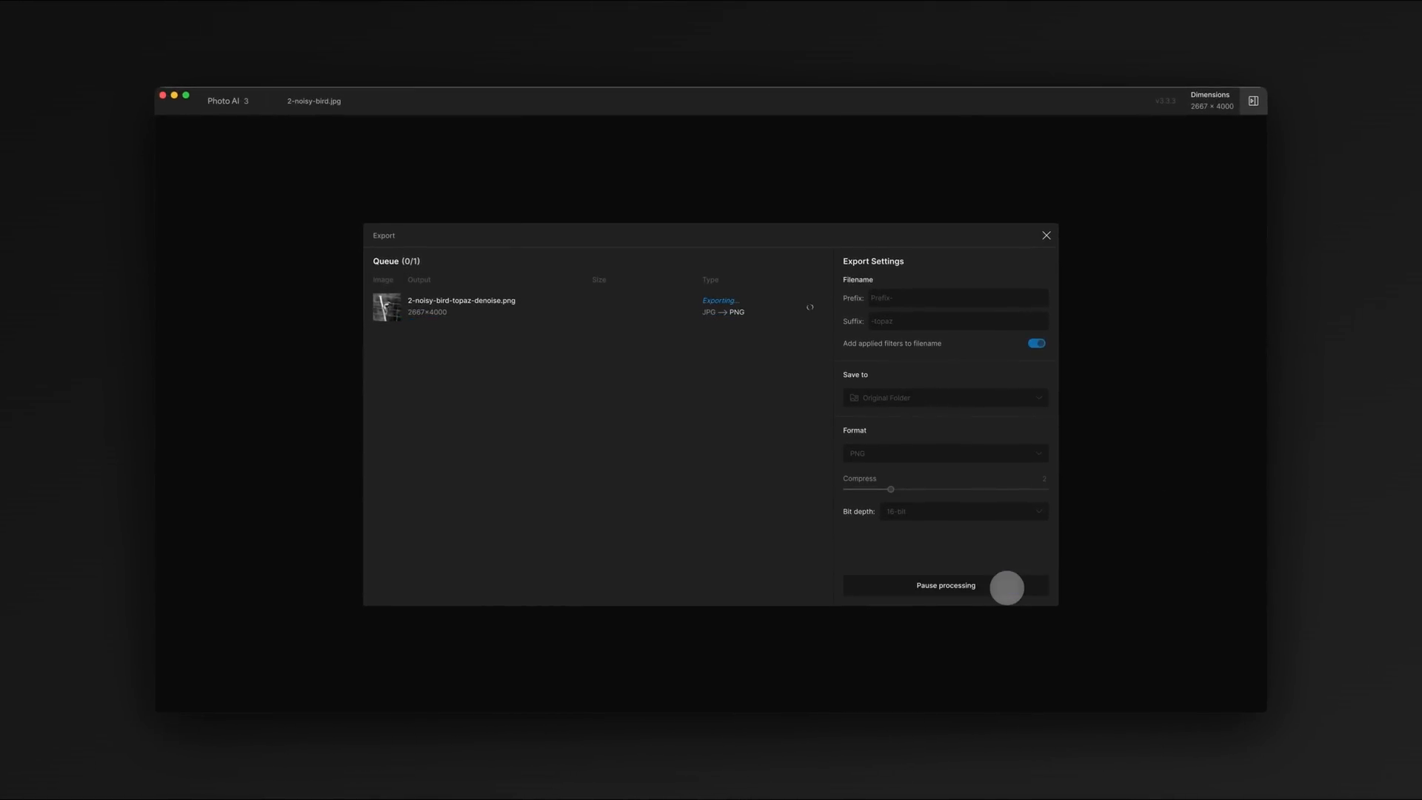